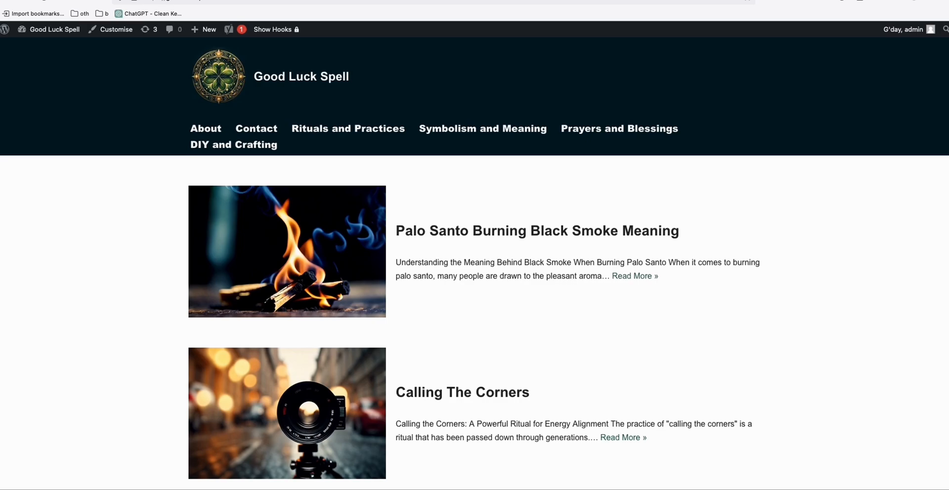
{"action": "mouse_move", "coordinate": [425, 259]}
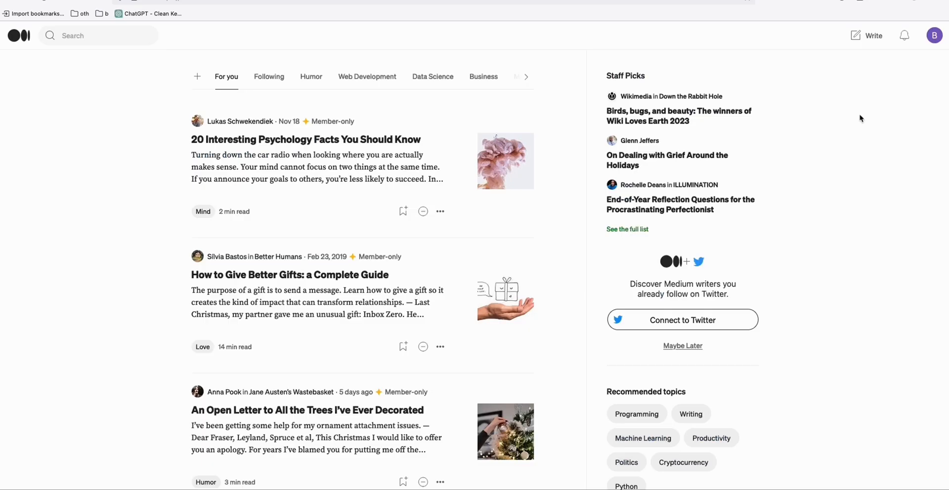
{"action": "mouse_move", "coordinate": [863, 119]}
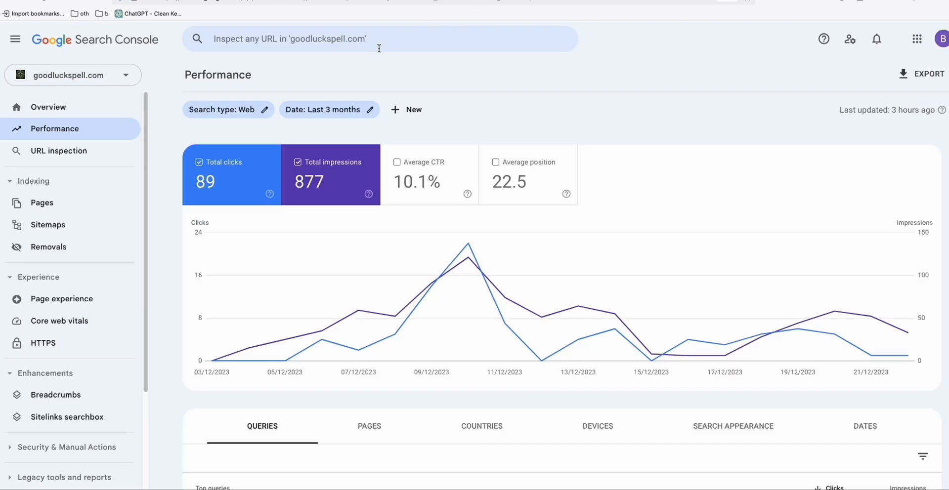
{"action": "mouse_move", "coordinate": [177, 88]}
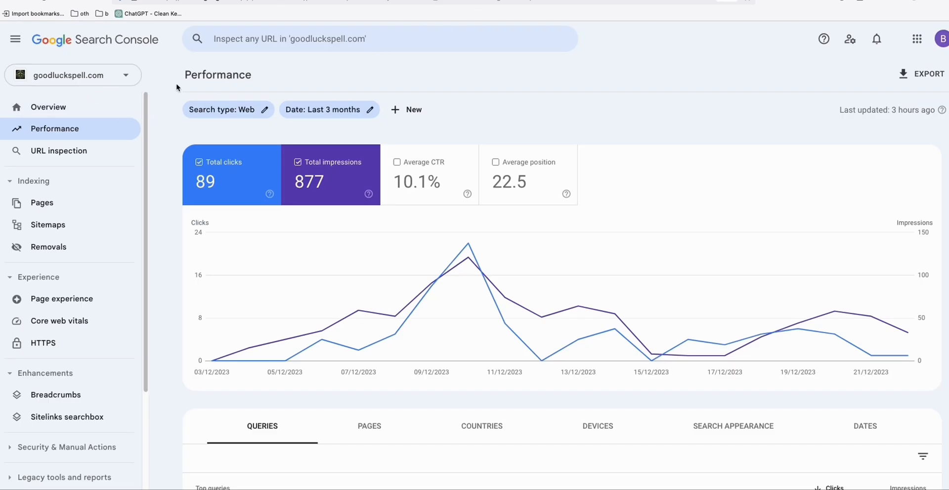
- Review the bulk article form for goodluckspell.com by scrolling through its keyword list
{"action": "left_click", "coordinate": [379, 39]}
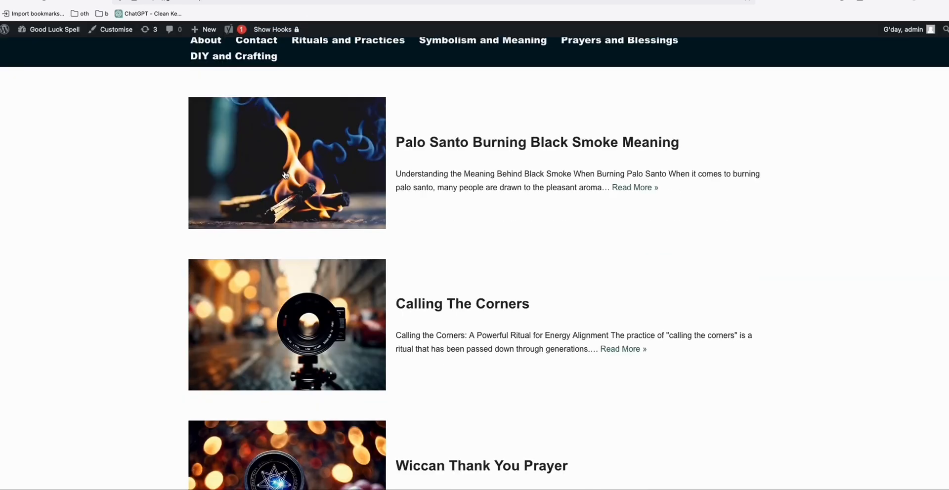
{"action": "scroll", "scroll_direction": "down", "scroll_amount": 3}
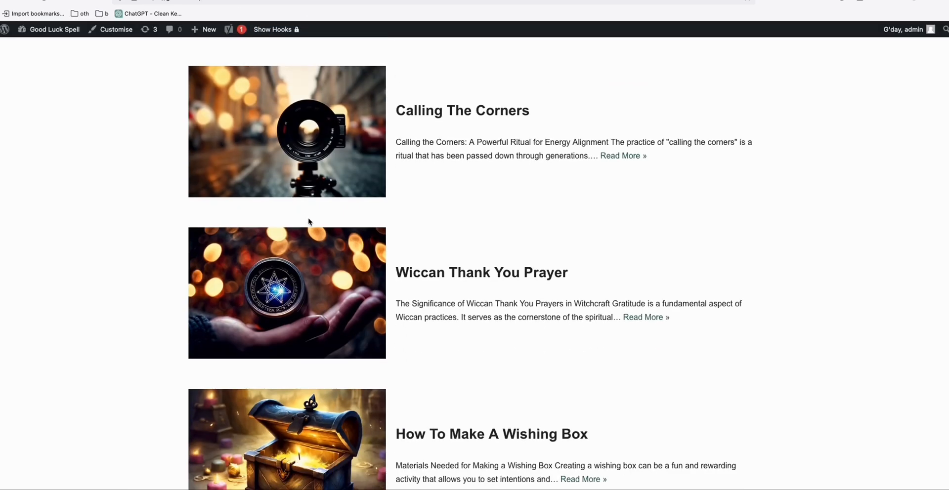
{"action": "scroll", "scroll_direction": "down", "scroll_amount": 3}
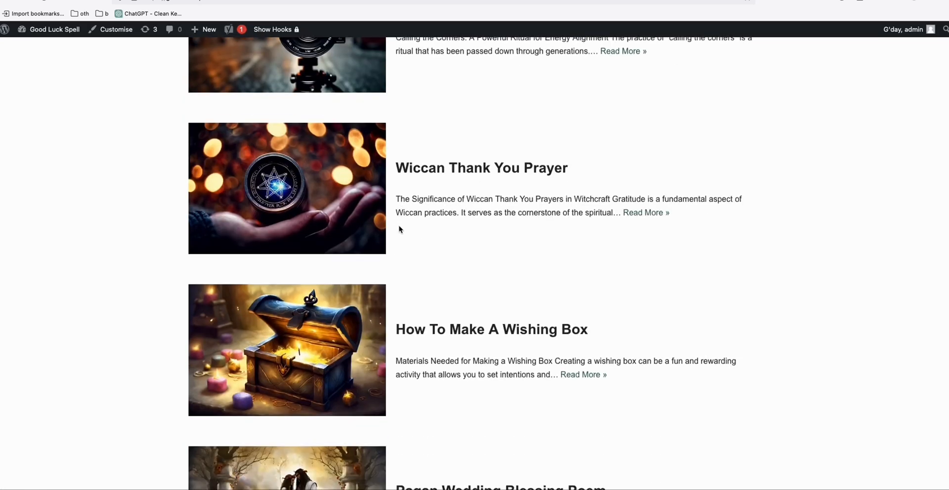
{"action": "scroll", "scroll_direction": "down", "scroll_amount": 3}
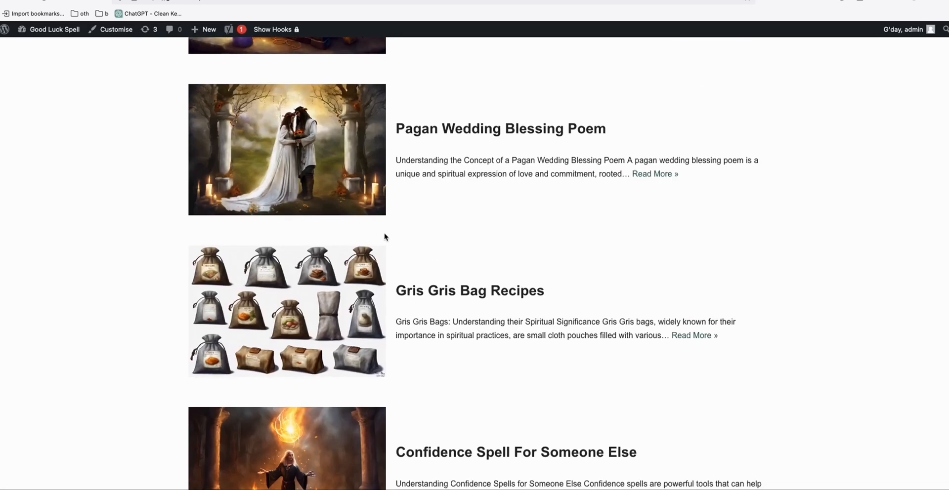
{"action": "mouse_move", "coordinate": [341, 225]}
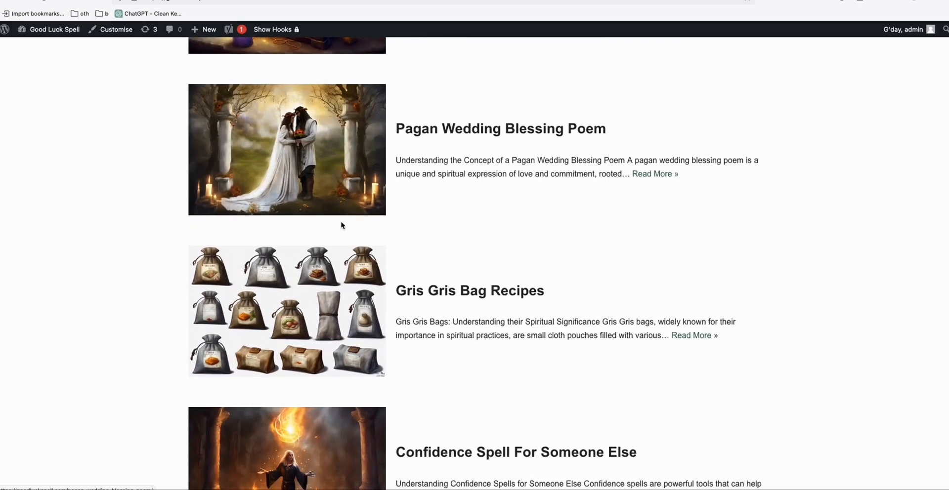
{"action": "scroll", "scroll_direction": "down", "scroll_amount": 3}
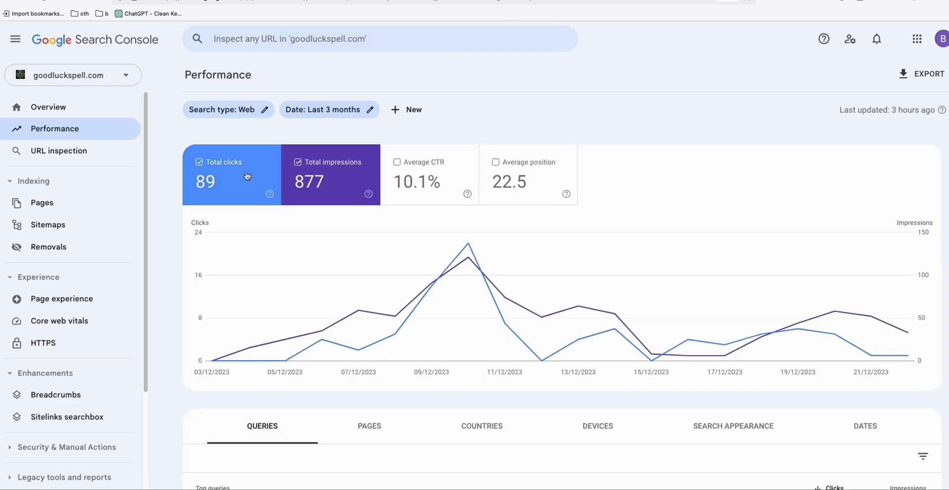
{"action": "mouse_move", "coordinate": [168, 149]}
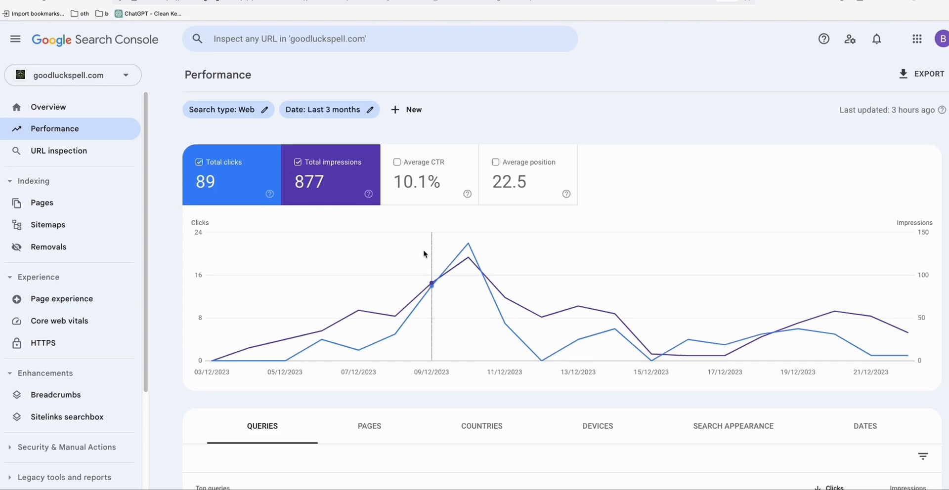
{"action": "mouse_move", "coordinate": [467, 244]}
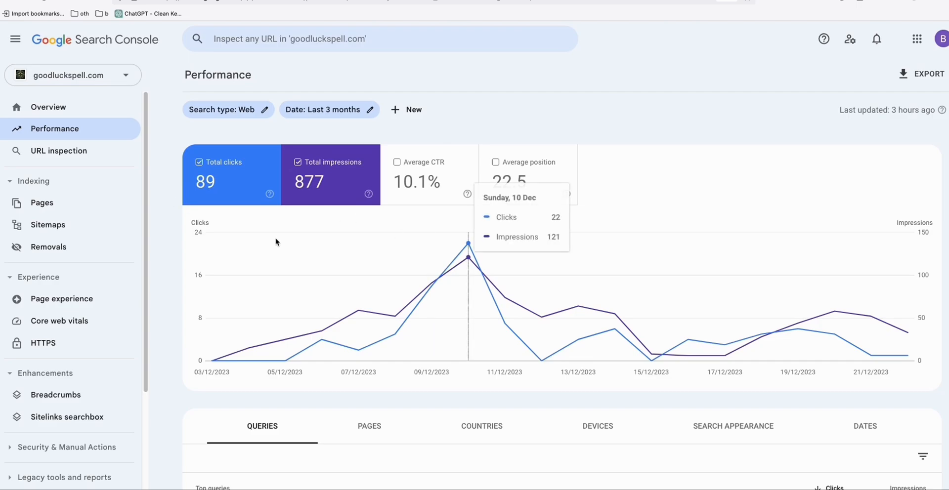
{"action": "mouse_move", "coordinate": [279, 238]}
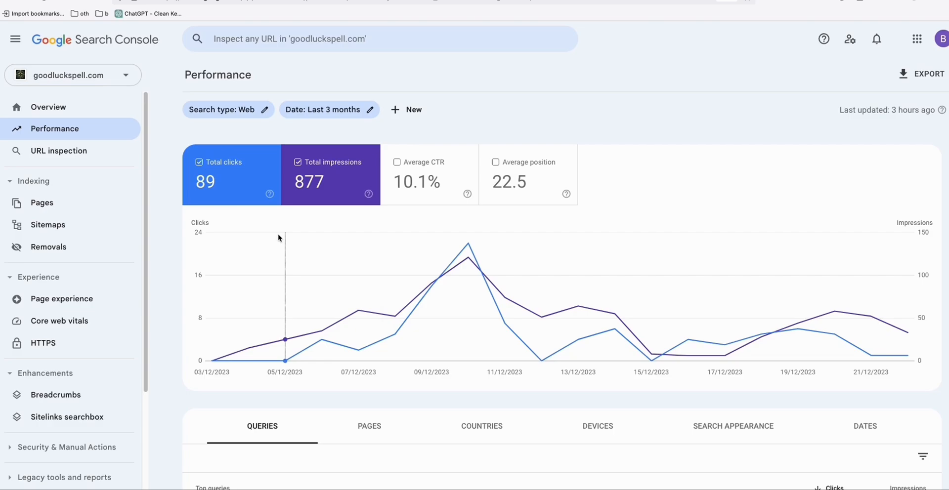
{"action": "mouse_move", "coordinate": [173, 174]}
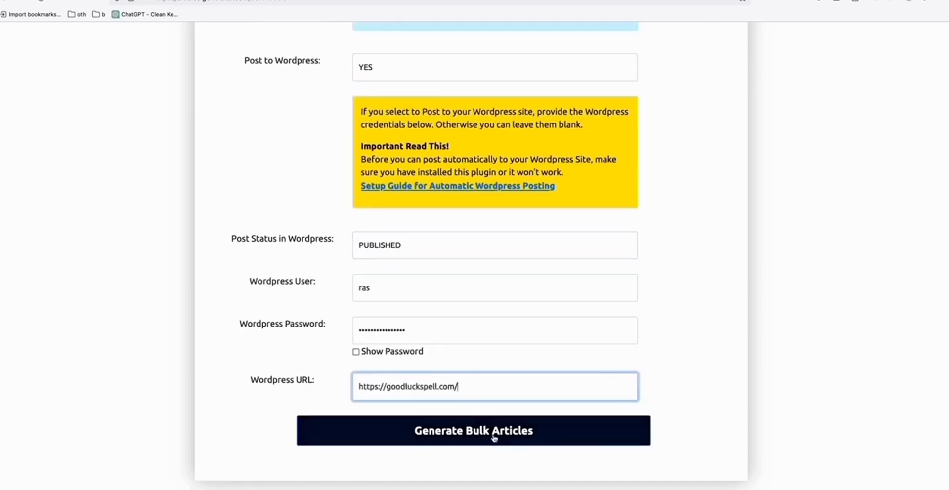
- Generate the bulk article batch and view all articles listed as queued
{"action": "left_click", "coordinate": [474, 430]}
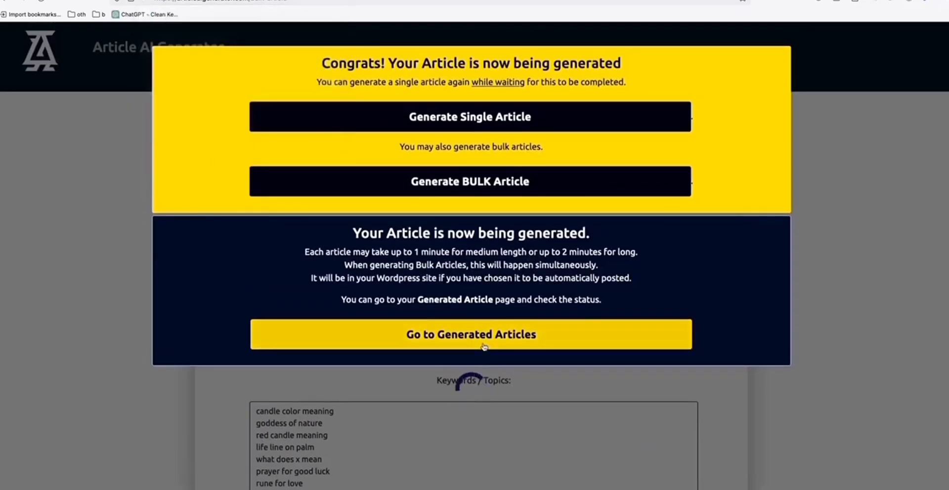
{"action": "left_click", "coordinate": [471, 334]}
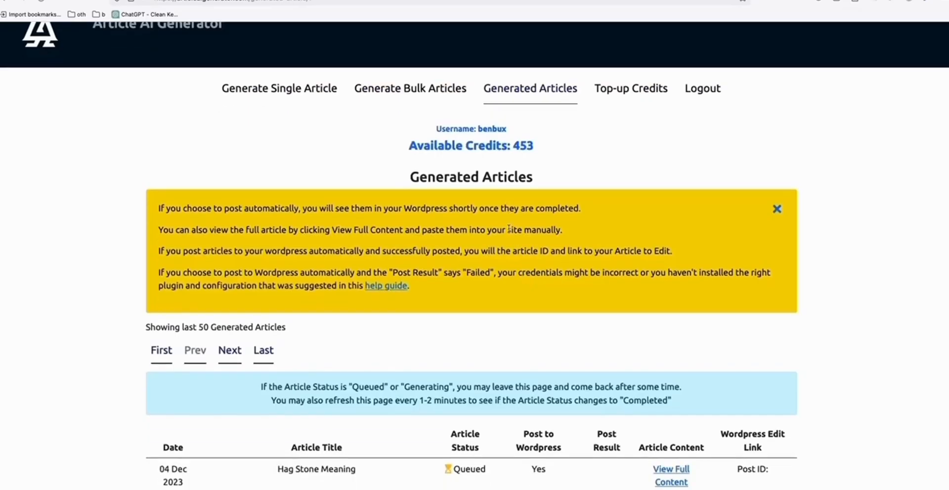
{"action": "scroll", "scroll_direction": "down", "scroll_amount": 3}
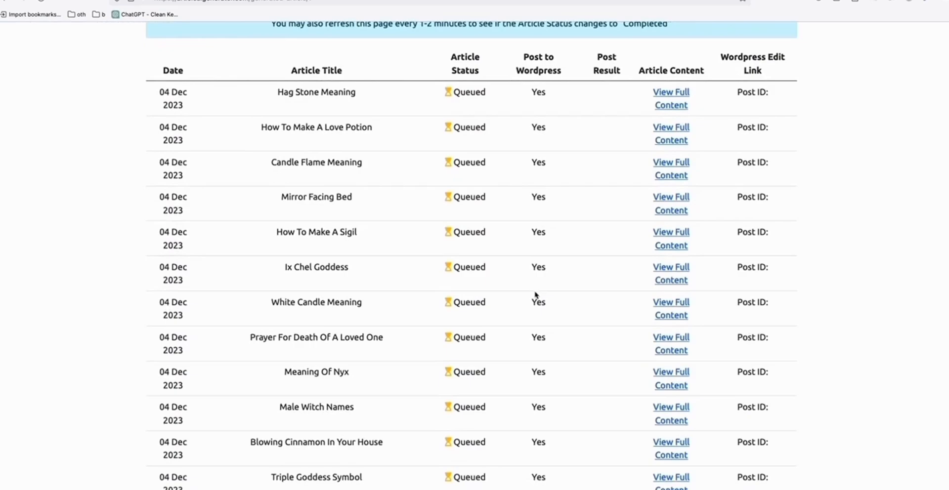
{"action": "scroll", "scroll_direction": "up", "scroll_amount": 3}
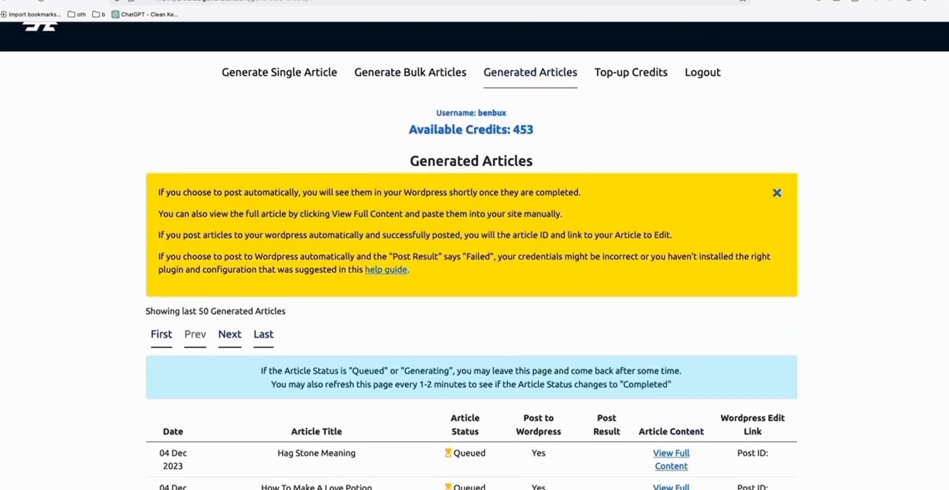
{"action": "scroll", "scroll_direction": "down", "scroll_amount": 3}
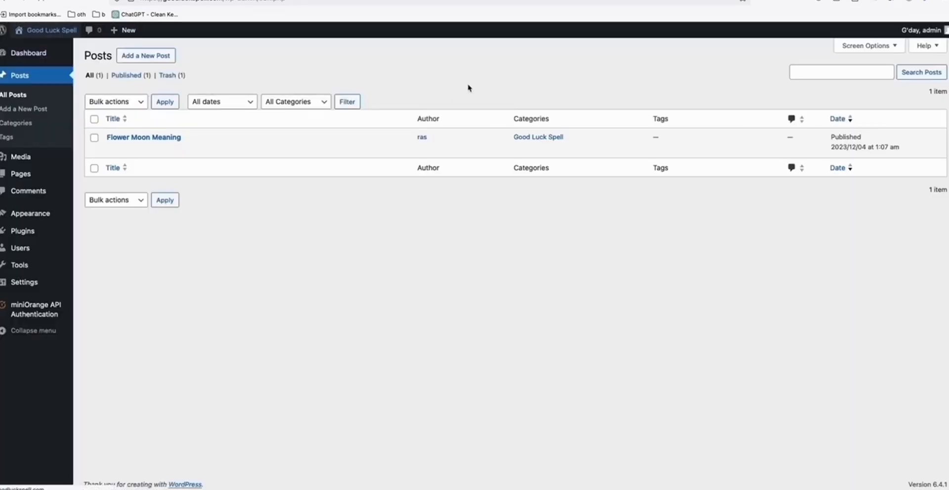
- Scroll the WordPress posts list showing newly published articles like Prayer To Zeus and The Oak King
{"action": "scroll", "scroll_direction": "down", "scroll_amount": 3}
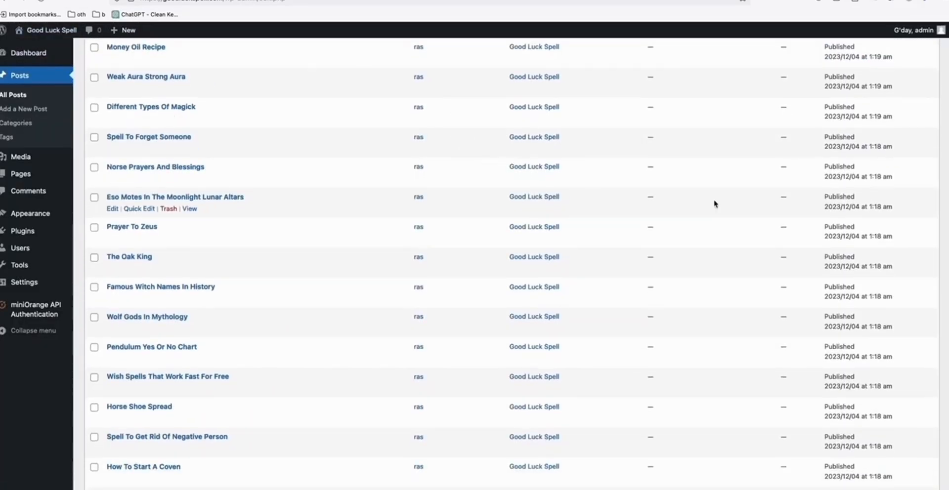
{"action": "scroll", "scroll_direction": "down", "scroll_amount": 3}
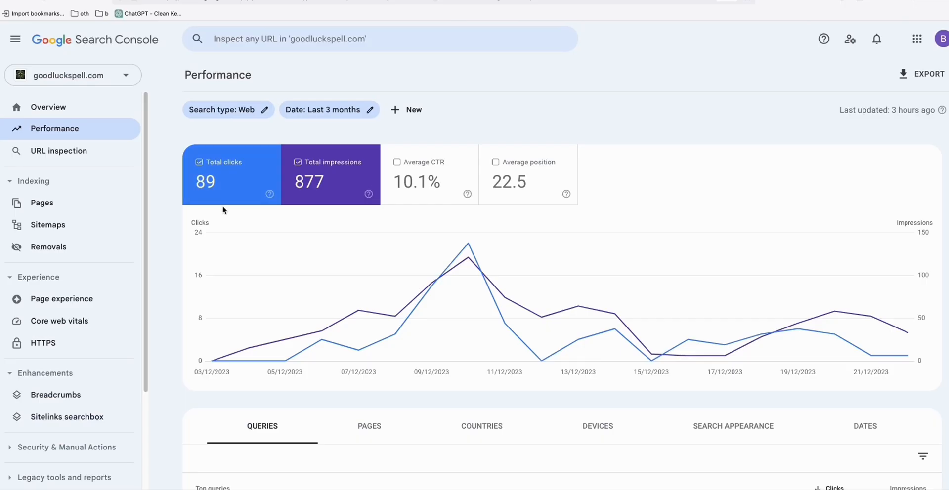
{"action": "mouse_move", "coordinate": [211, 201]}
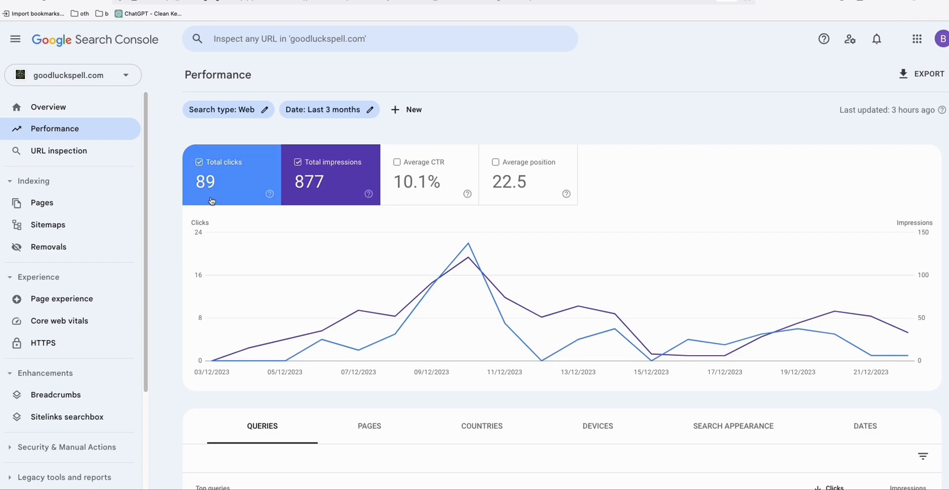
{"action": "mouse_move", "coordinate": [220, 300]}
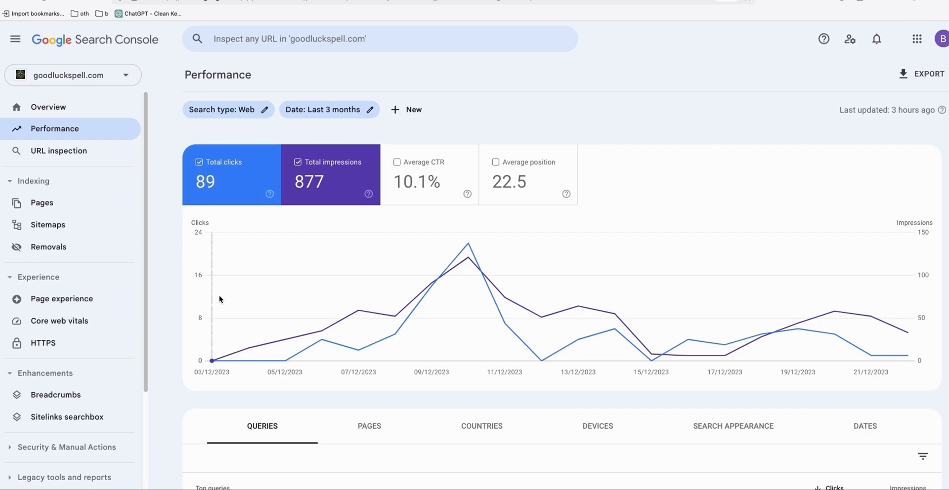
{"action": "mouse_move", "coordinate": [380, 101]}
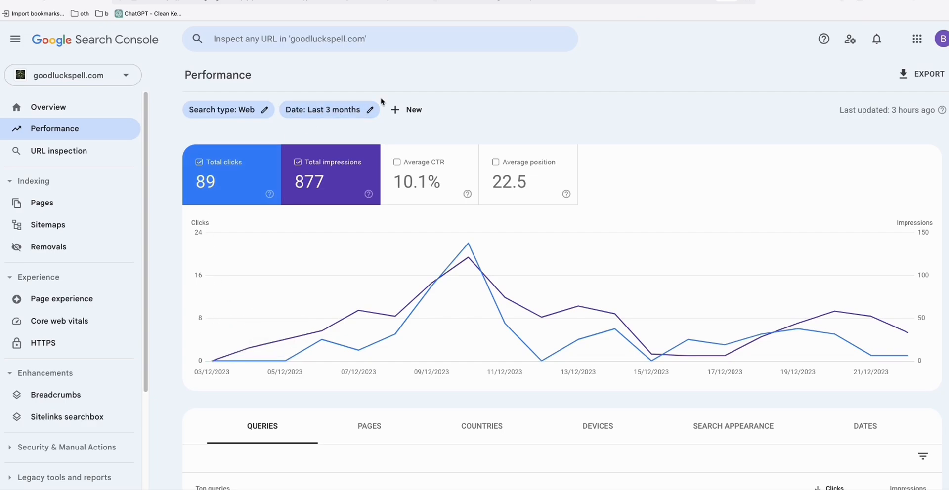
{"action": "mouse_move", "coordinate": [434, 87]}
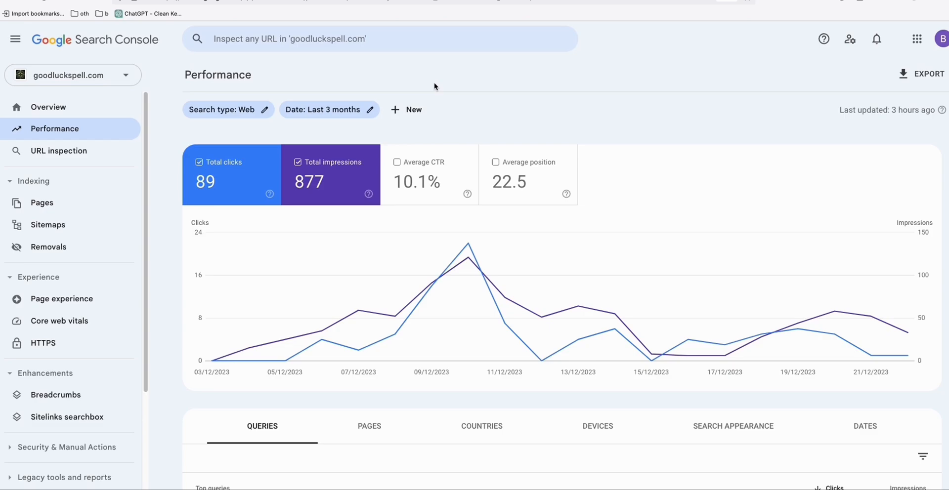
{"action": "mouse_move", "coordinate": [425, 71]}
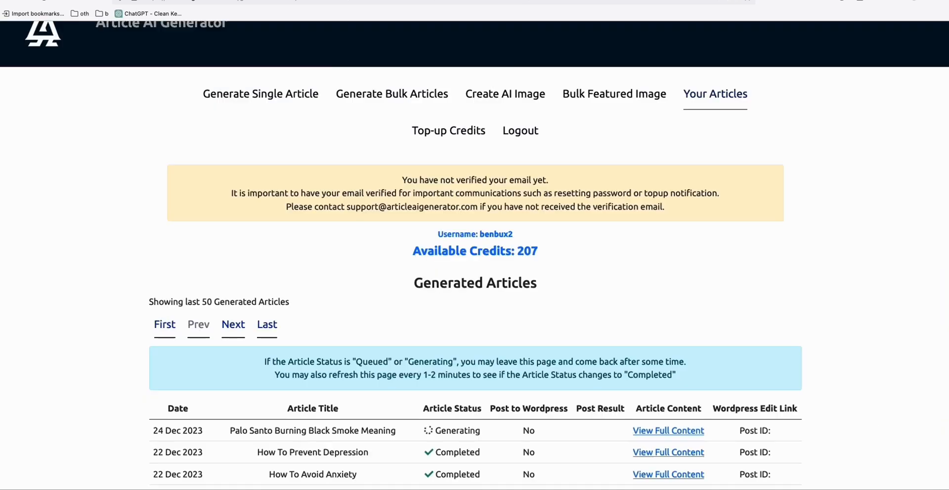
- View the full content of the completed Palo Santo Burning Black Smoke Meaning article
{"action": "scroll", "scroll_direction": "down", "scroll_amount": 3}
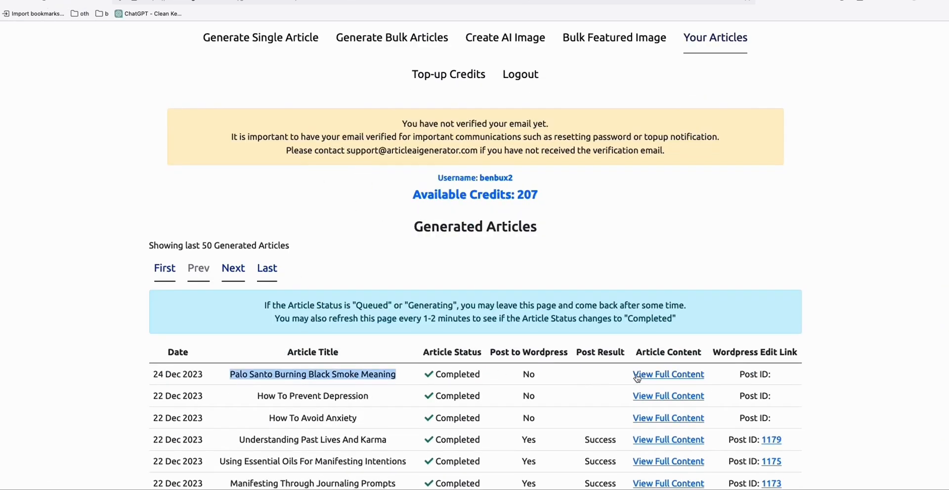
{"action": "left_click", "coordinate": [667, 374]}
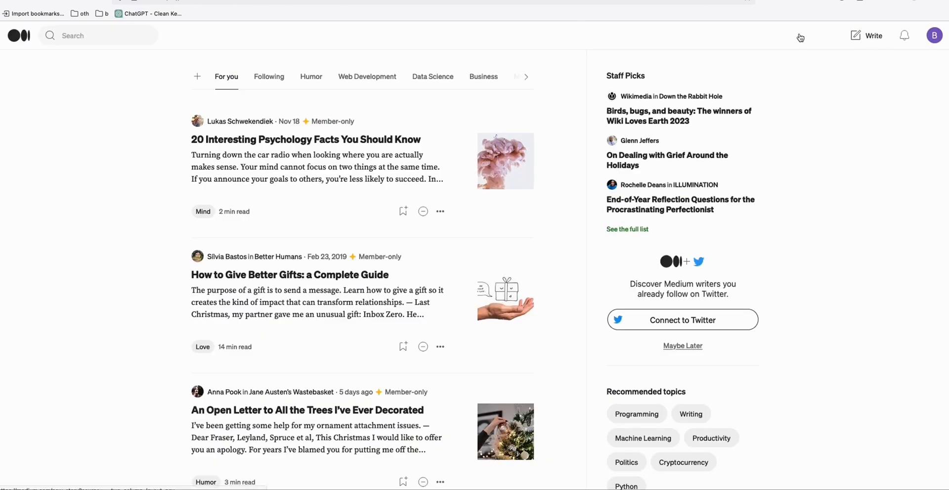
- Start a new Medium story holding the Palo Santo article with a Read more link to goodluckspell.com
{"action": "left_click", "coordinate": [872, 36]}
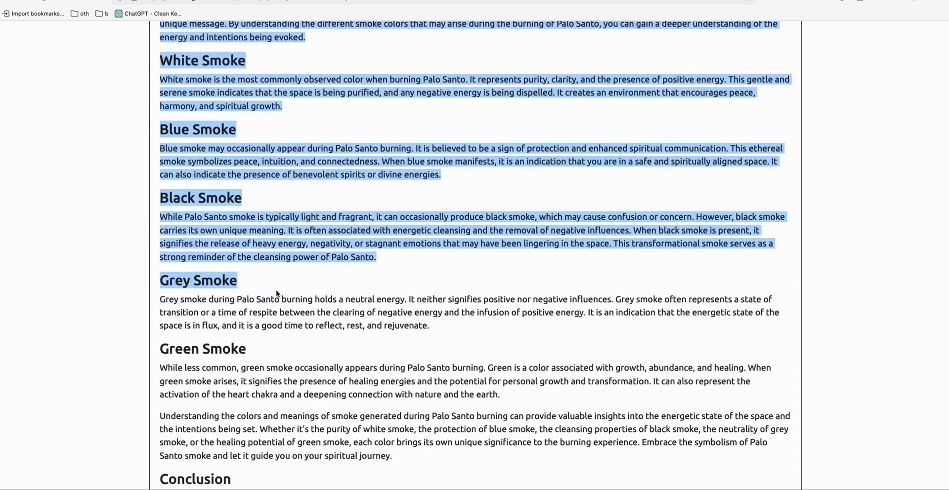
{"action": "scroll", "scroll_direction": "down", "scroll_amount": 3}
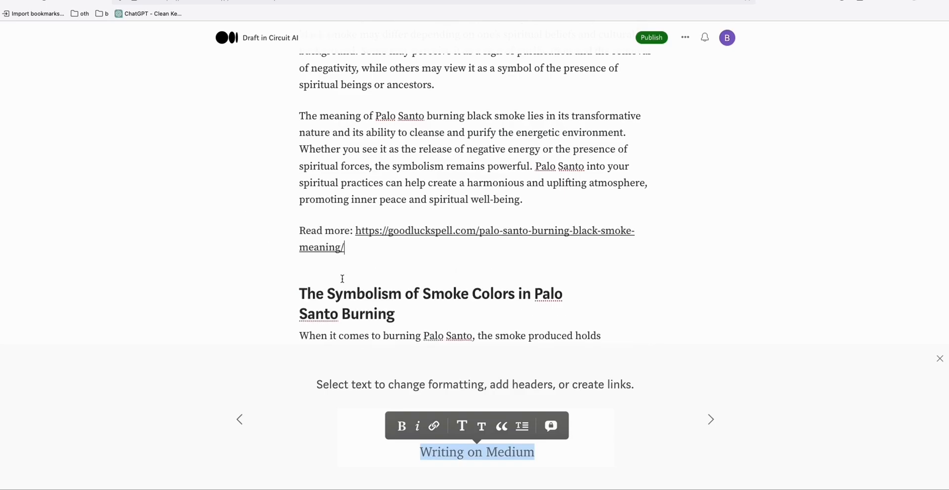
- Publish the Palo Santo story now and dismiss the 'Your story is published!' confirmation
{"action": "left_click", "coordinate": [652, 38]}
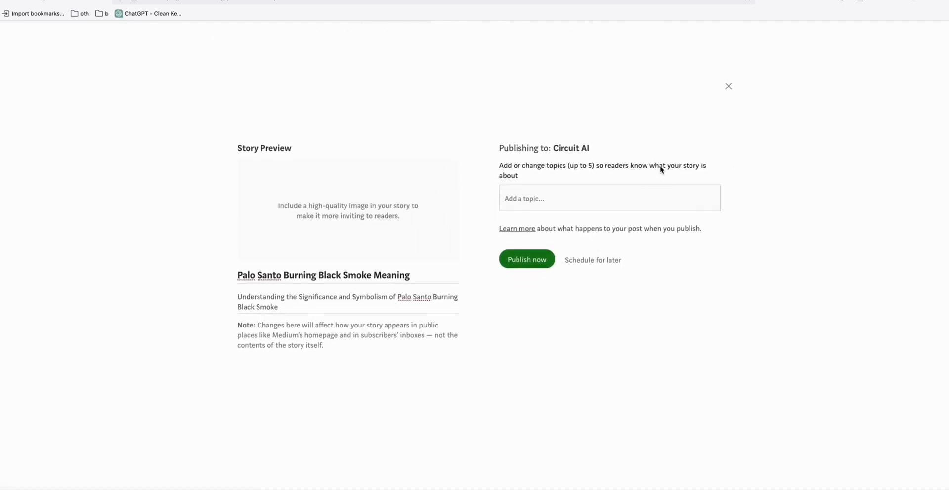
{"action": "left_click", "coordinate": [729, 86]}
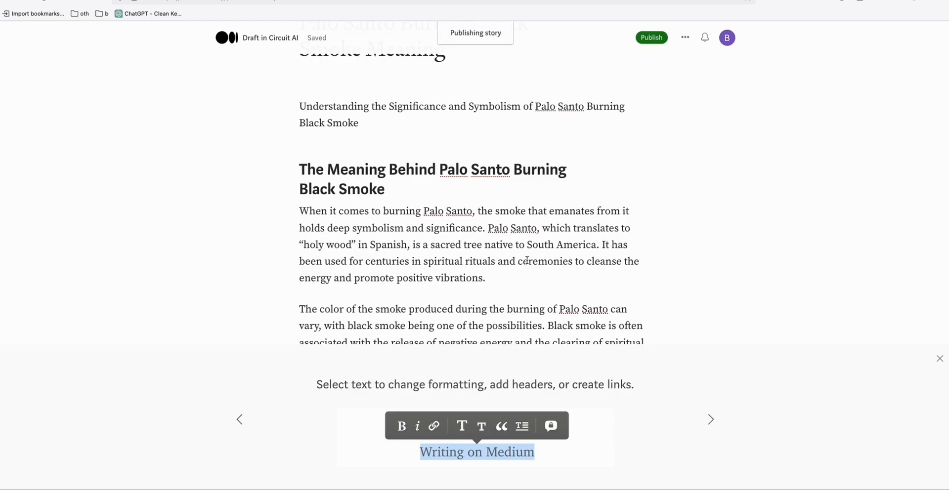
{"action": "left_click", "coordinate": [651, 38]}
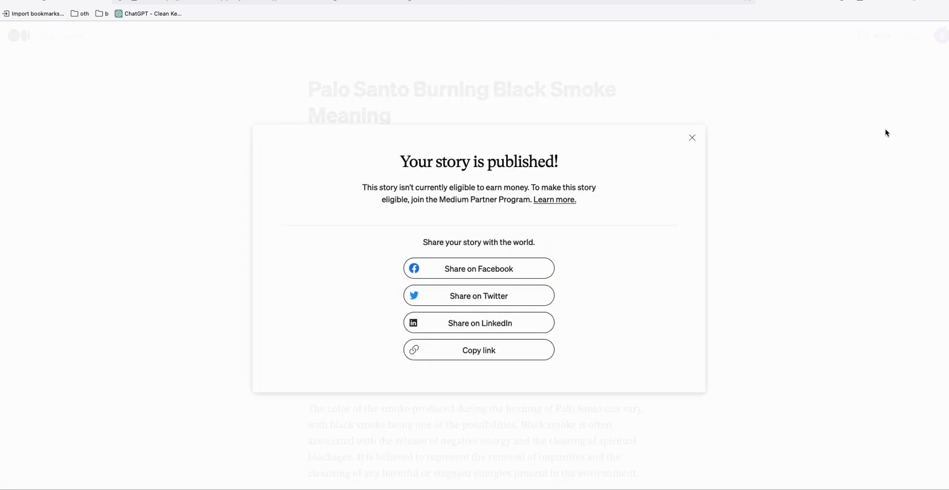
{"action": "left_click", "coordinate": [692, 138]}
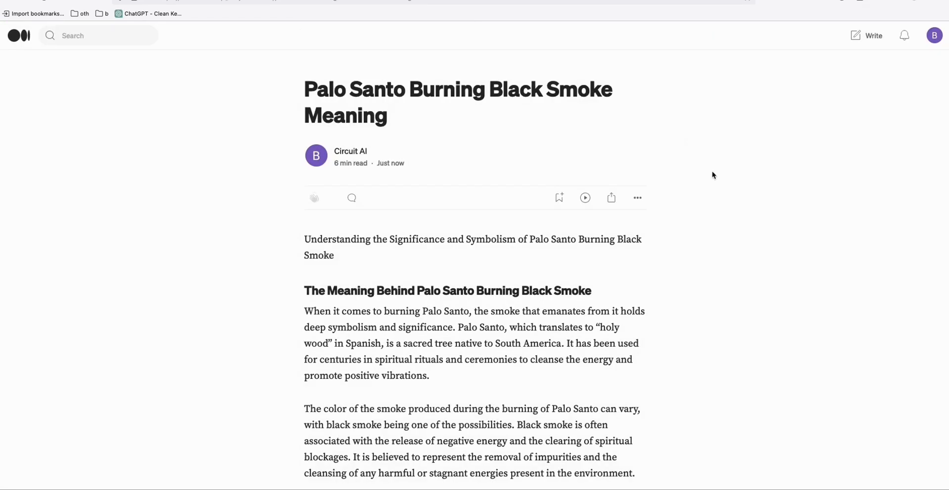
{"action": "mouse_move", "coordinate": [450, 57]}
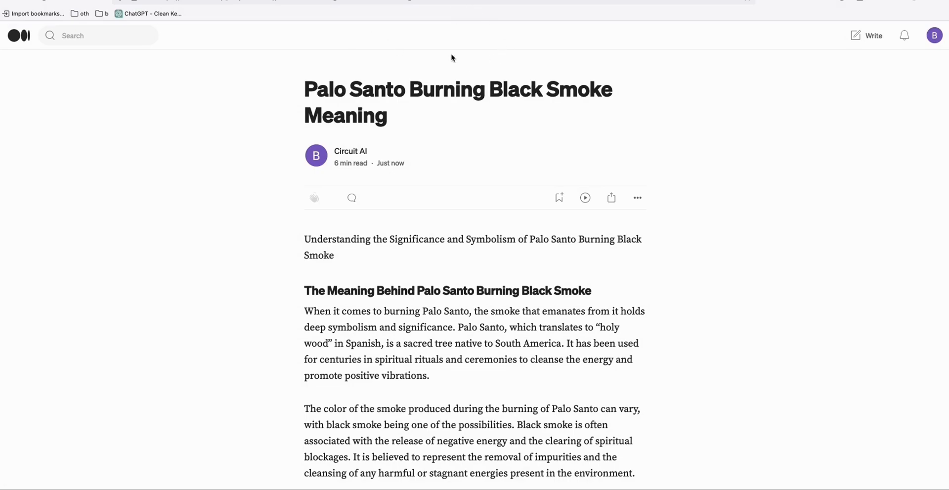
{"action": "mouse_move", "coordinate": [466, 78]}
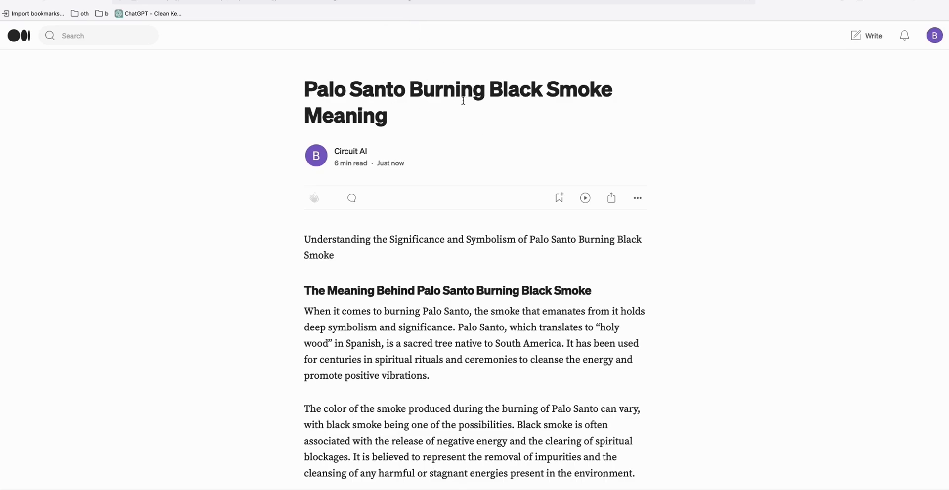
{"action": "mouse_move", "coordinate": [473, 47]}
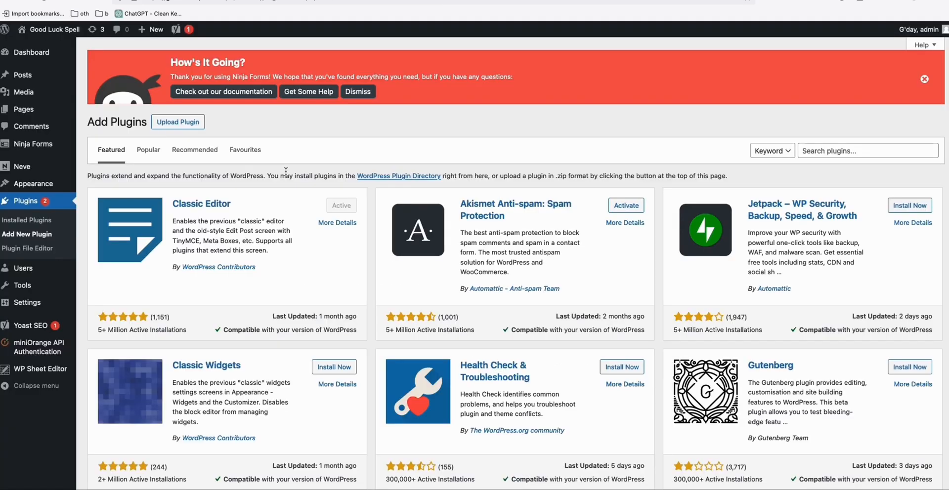
- Search plugins for '301', then install and activate Simple 301 Redirects by BetterLinks
{"action": "type", "text": "301 redirect"}
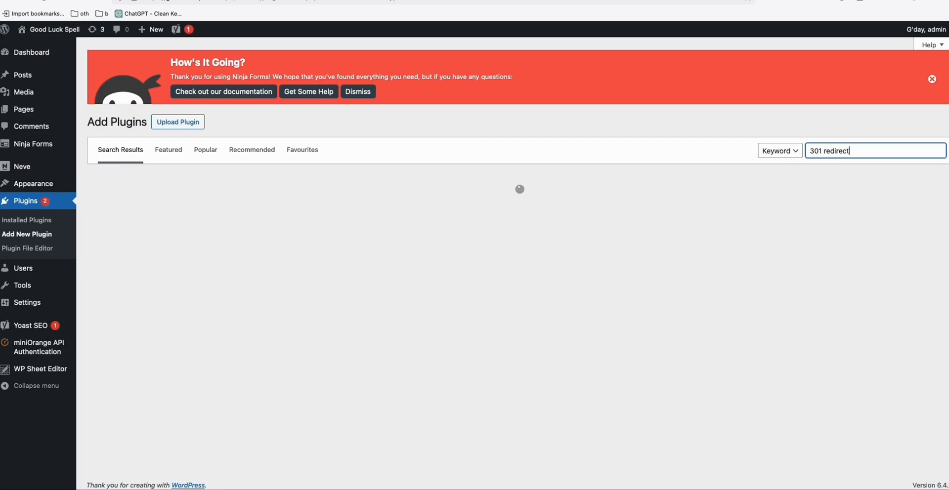
{"action": "mouse_move", "coordinate": [519, 200]}
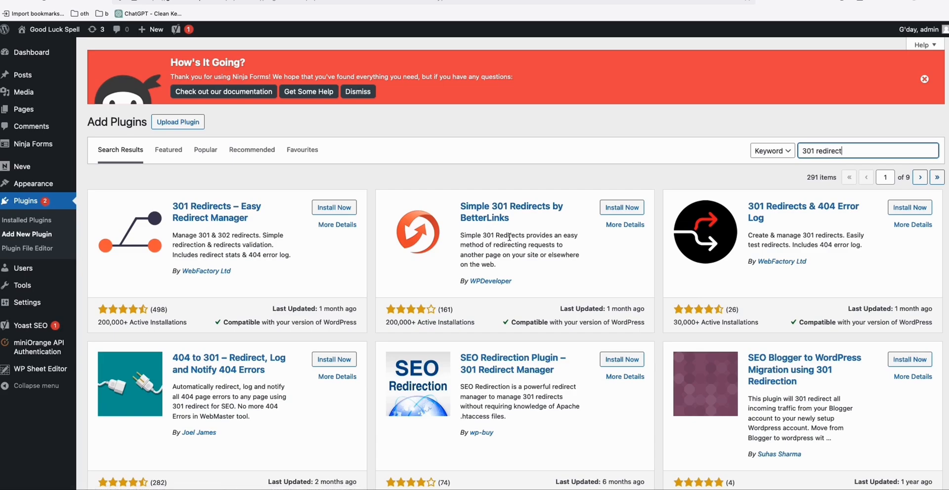
{"action": "left_click", "coordinate": [621, 206]}
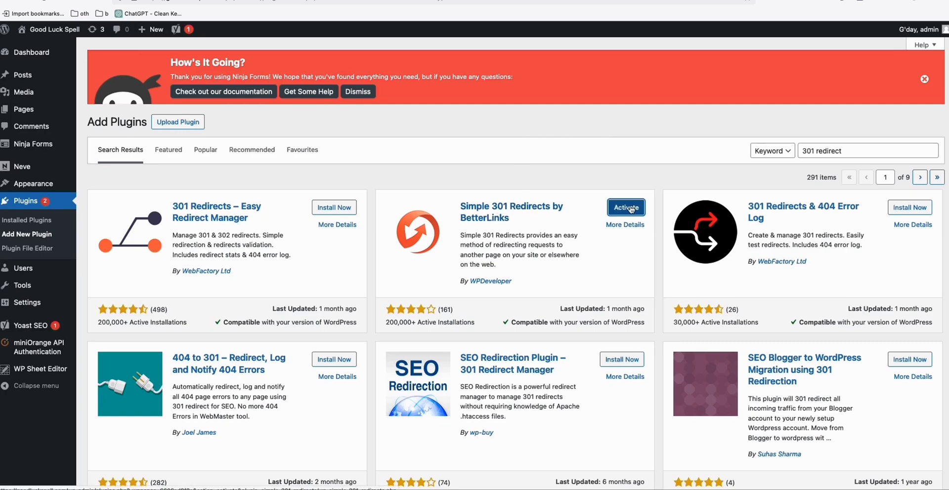
{"action": "mouse_move", "coordinate": [619, 137]}
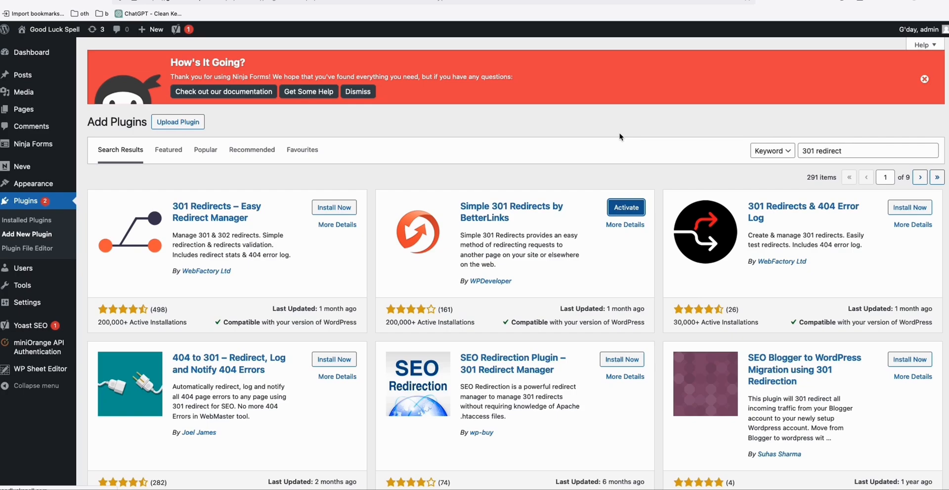
{"action": "left_click", "coordinate": [626, 207]}
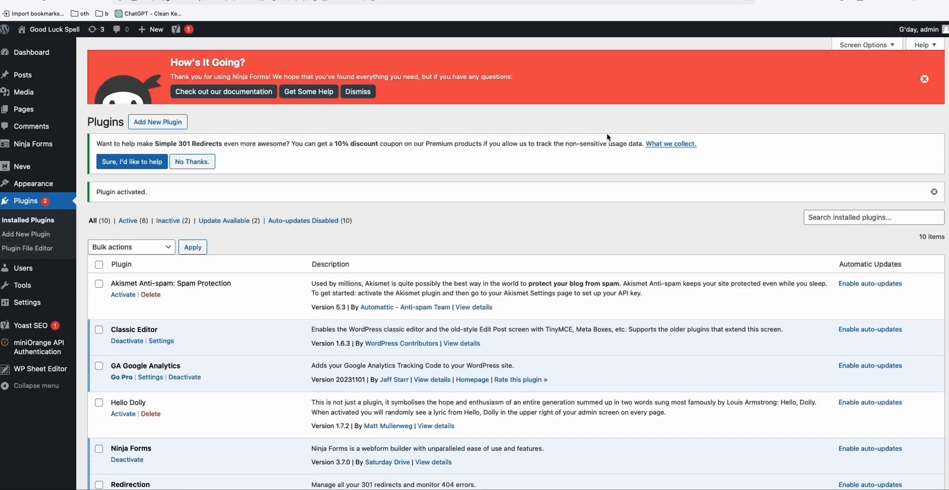
{"action": "mouse_move", "coordinate": [27, 302]}
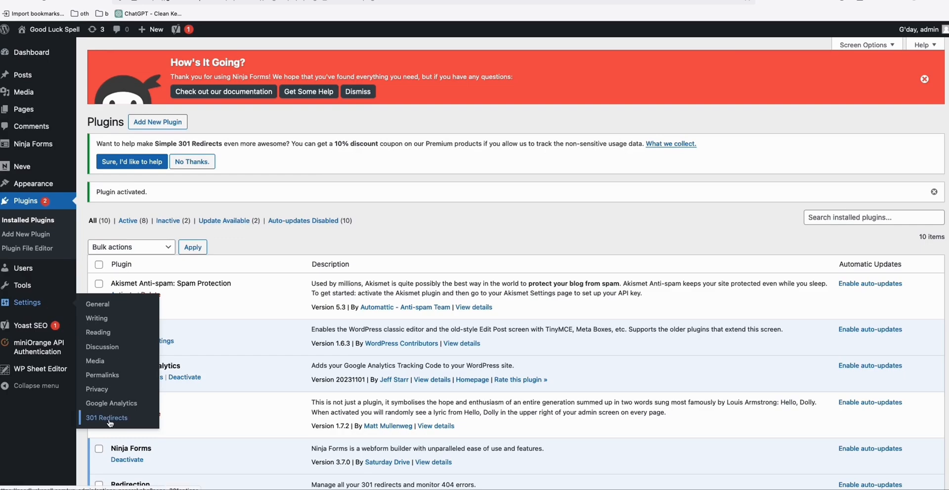
- In Settings > 301 Redirects, begin a new redirect with request path starting '/'
{"action": "left_click", "coordinate": [106, 418]}
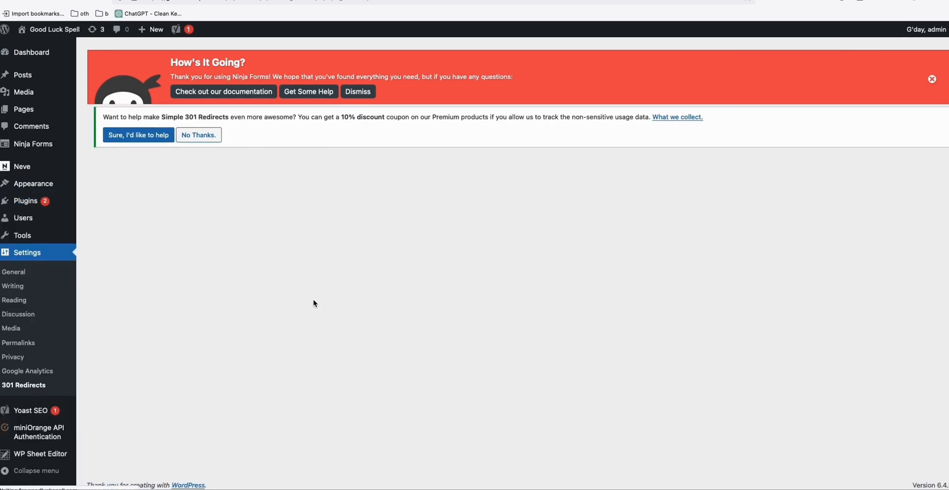
{"action": "left_click", "coordinate": [24, 385]}
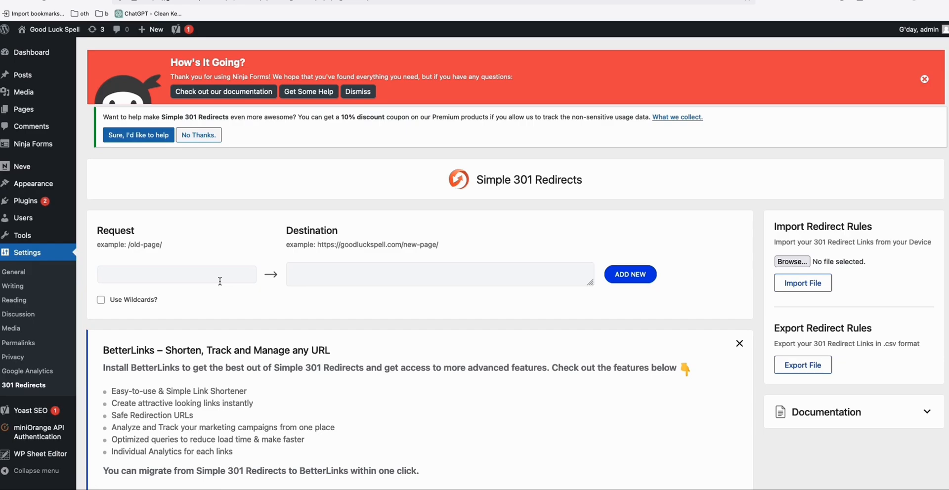
{"action": "left_click", "coordinate": [176, 274]}
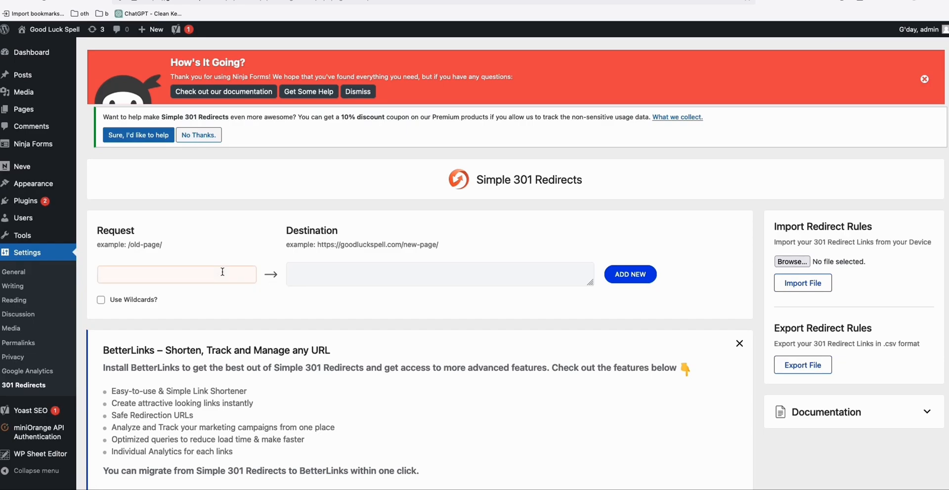
{"action": "type", "text": "/"}
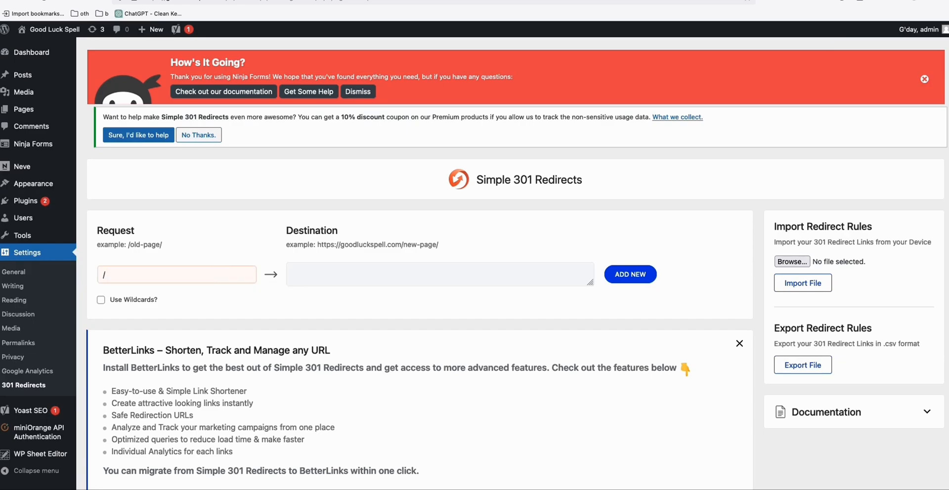
- Complete the request path as /Palo-Santo-Burning-medium using wording from the post title
{"action": "left_click", "coordinate": [54, 29]}
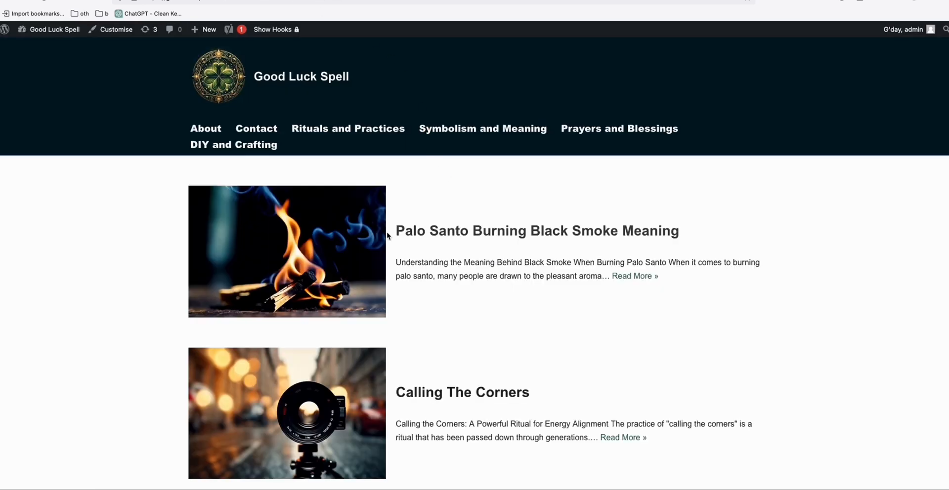
{"action": "left_click_drag", "start_coordinate": [395, 230], "coordinate": [526, 230]}
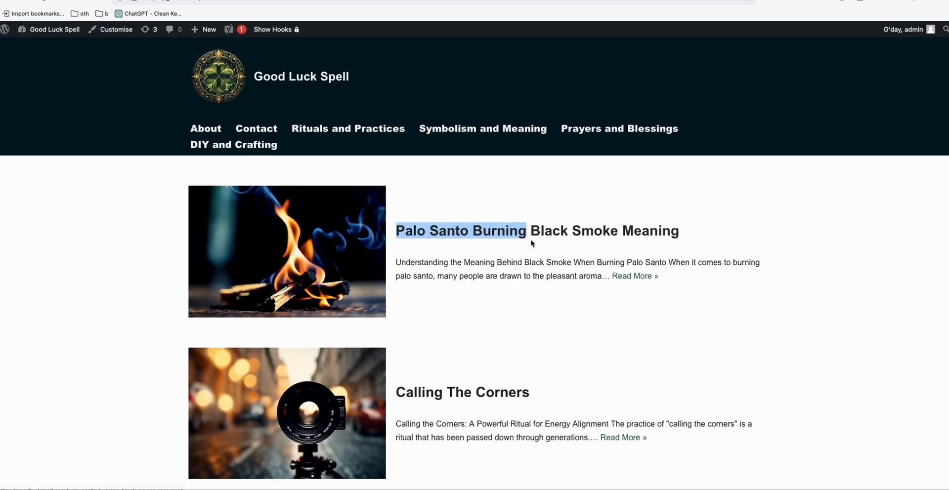
{"action": "mouse_move", "coordinate": [254, 71]}
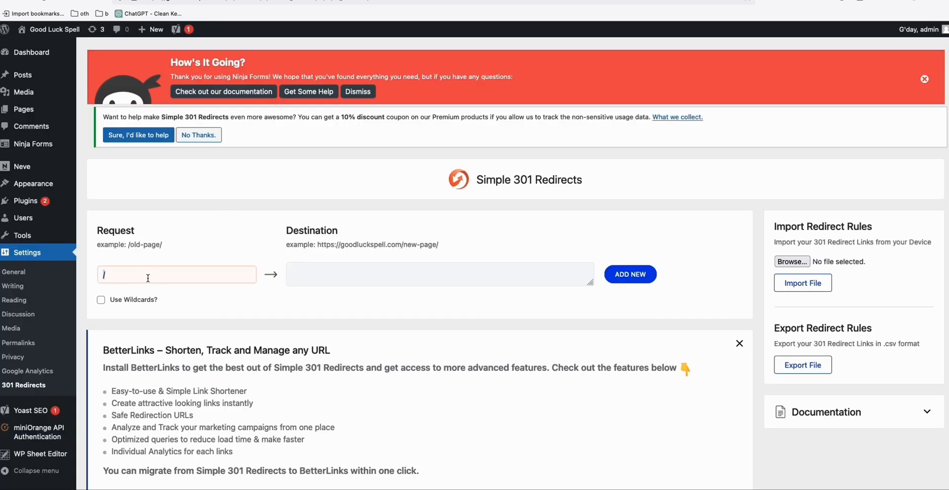
{"action": "type", "text": "Palo Santo Burning"}
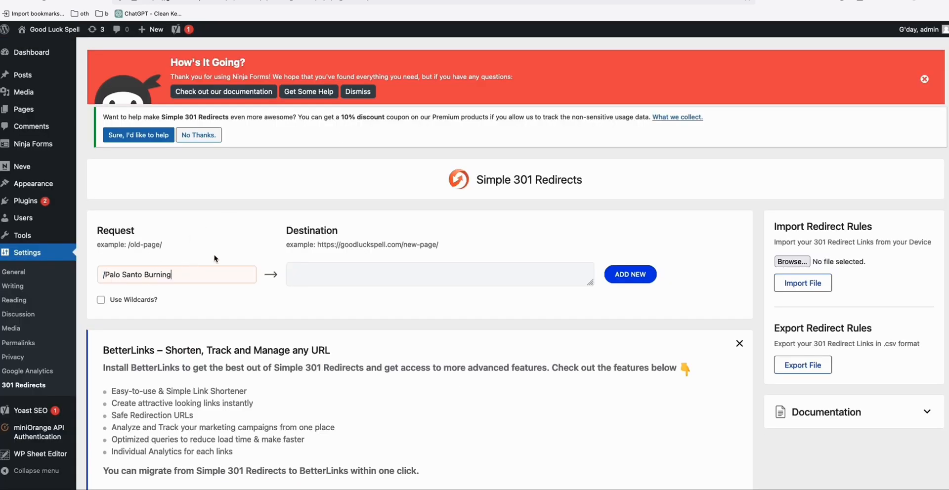
{"action": "type", "text": "-medium"}
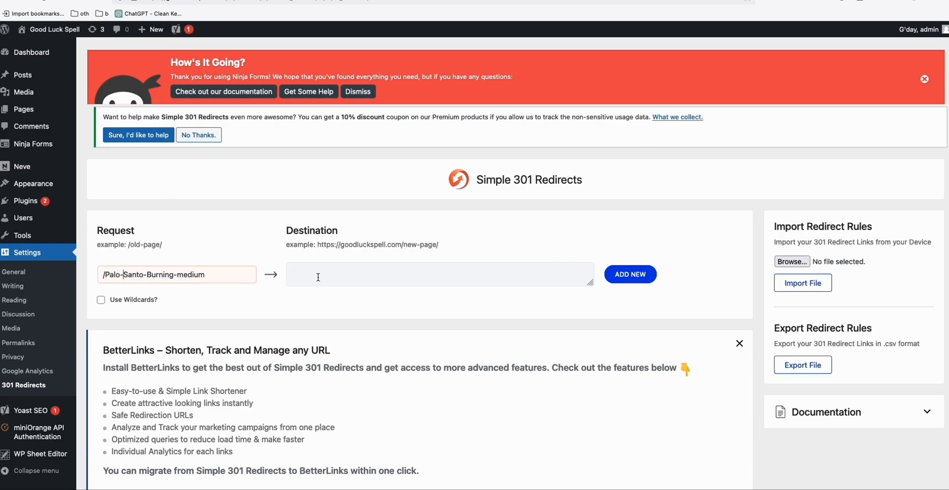
{"action": "left_click", "coordinate": [440, 273]}
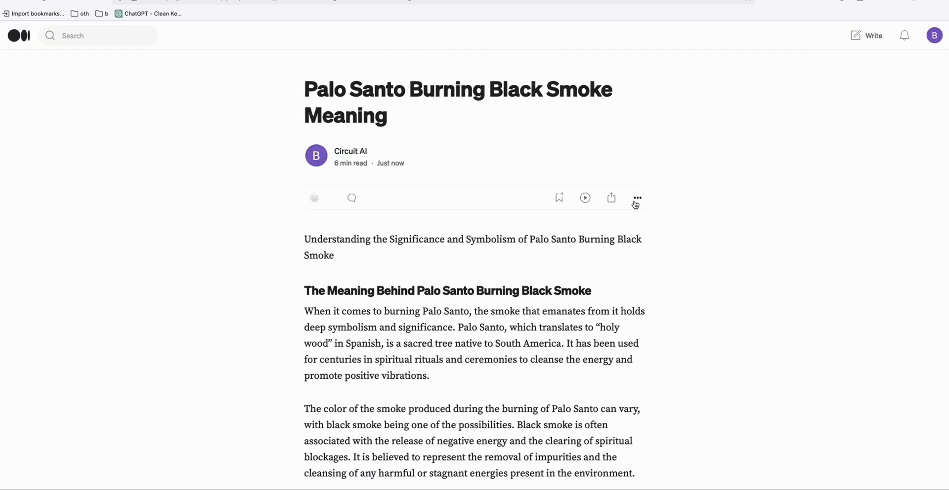
- Set the redirect destination to the Medium URL of the Palo Santo Burning Black Smoke Meaning post
{"action": "left_click", "coordinate": [611, 197]}
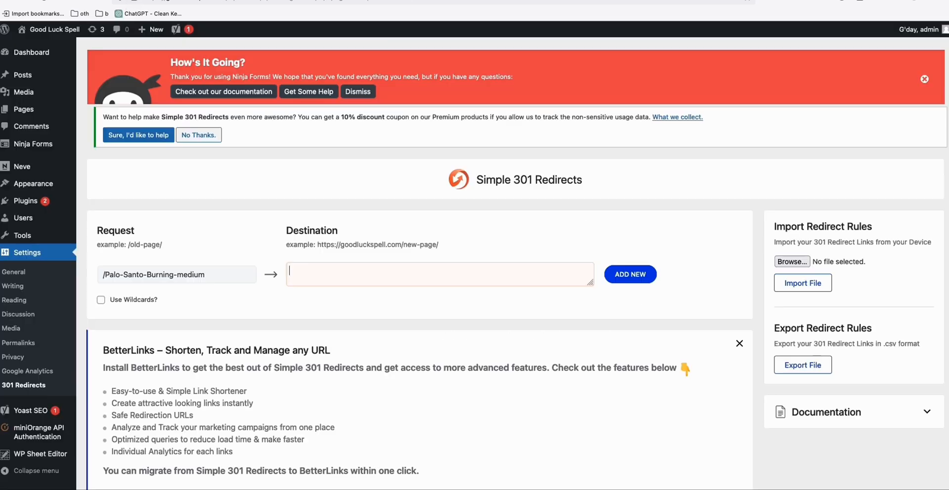
{"action": "type", "text": "https://medium.com/@ninjacashflow/palo-santo-burning-black-smoke-meaning-b42f76fca31b"}
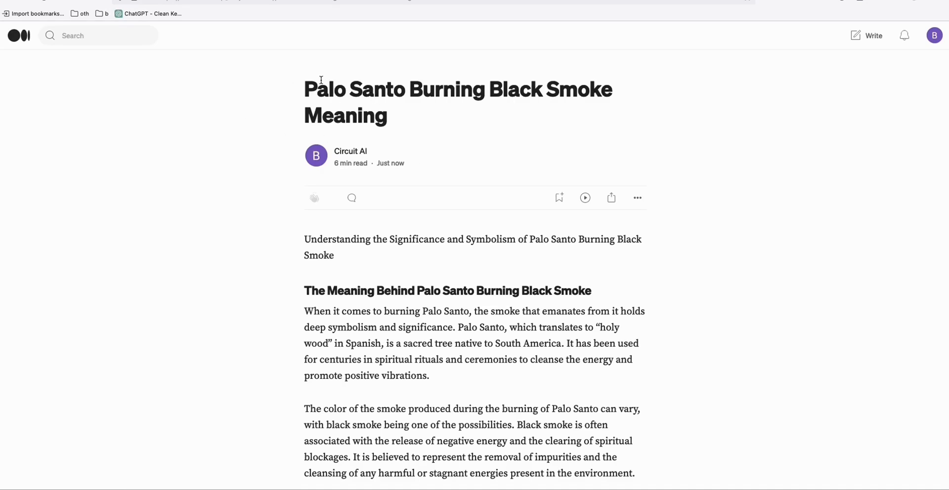
{"action": "mouse_move", "coordinate": [332, 84]}
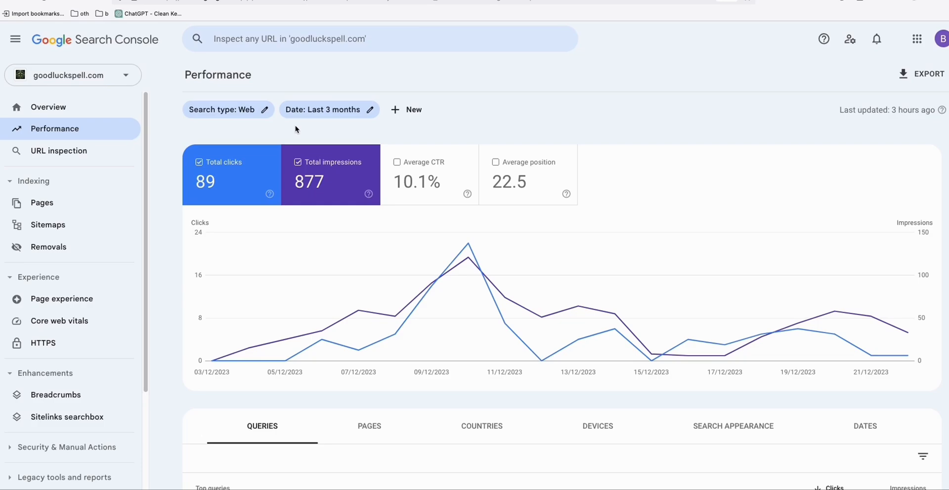
{"action": "type", "text": "https://goodluckspell.com/Palo-Santo-Burning-medium"}
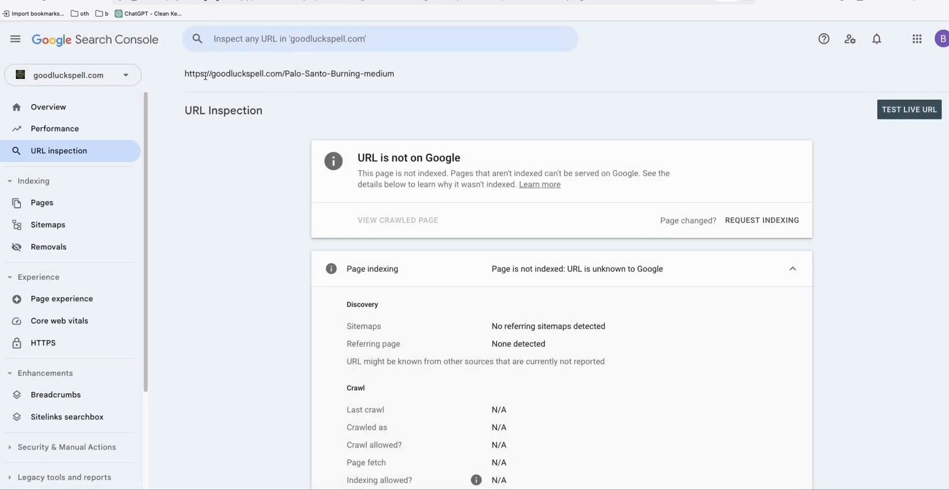
{"action": "triple_click", "coordinate": [288, 73]}
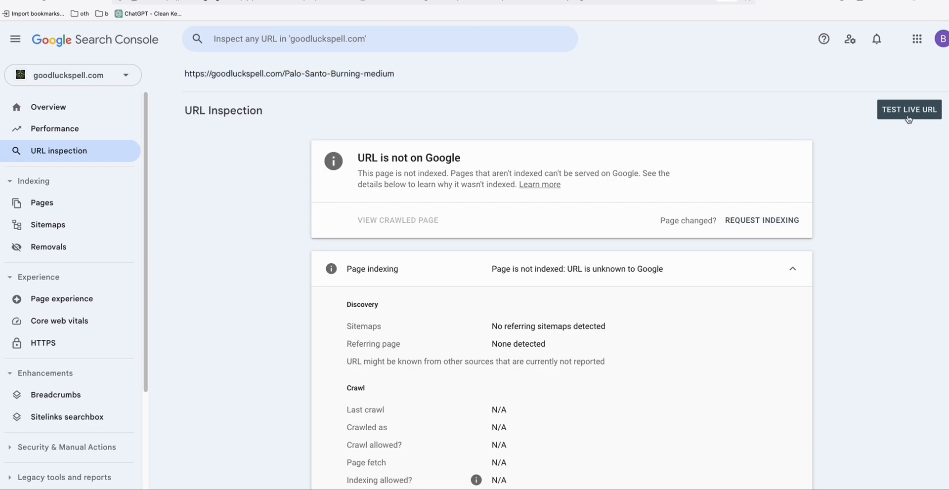
- Run Test Live URL on the redirect and get 'URL is available to Google'
{"action": "left_click", "coordinate": [909, 110]}
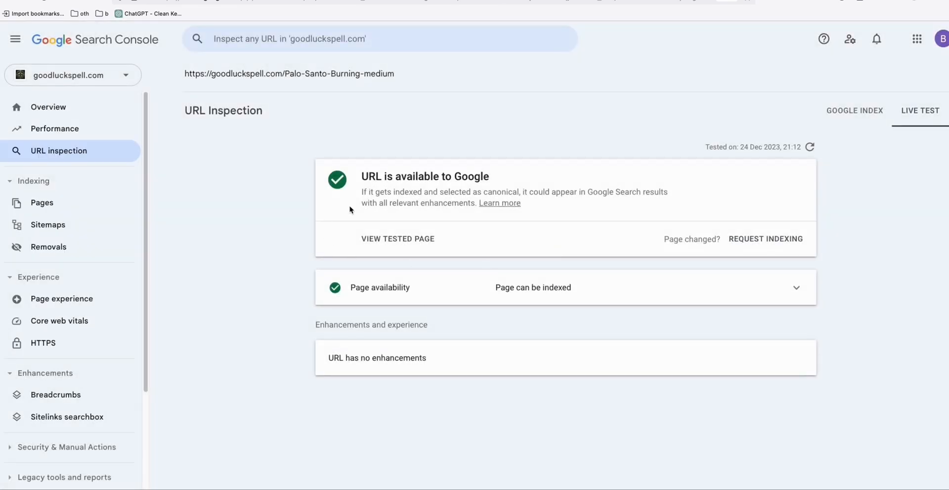
{"action": "mouse_move", "coordinate": [442, 176]}
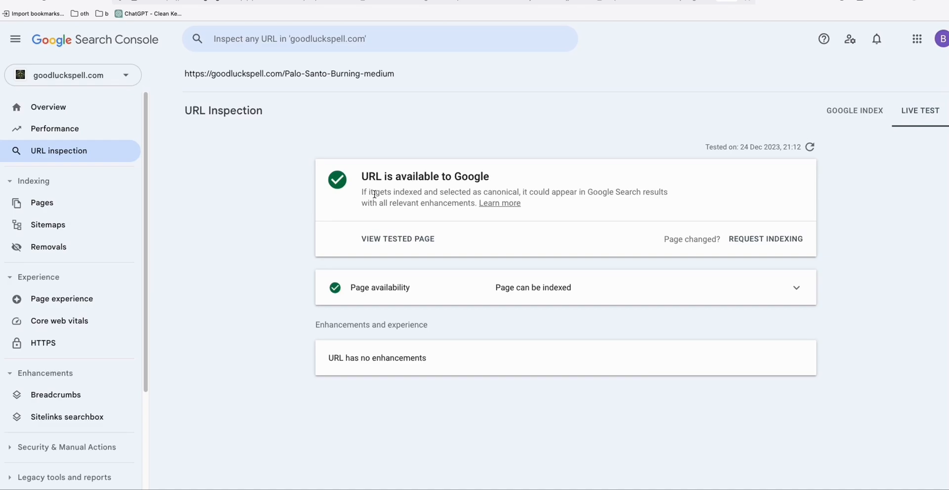
{"action": "mouse_move", "coordinate": [390, 204]}
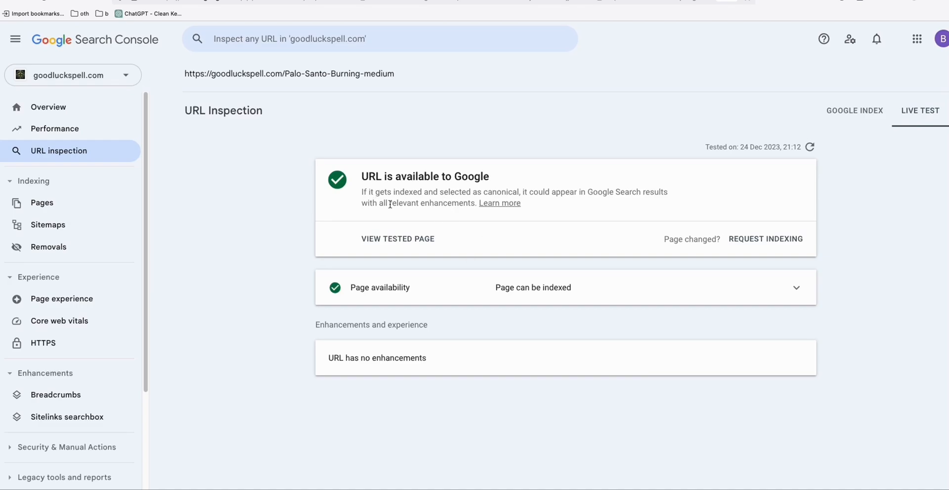
{"action": "mouse_move", "coordinate": [424, 171]}
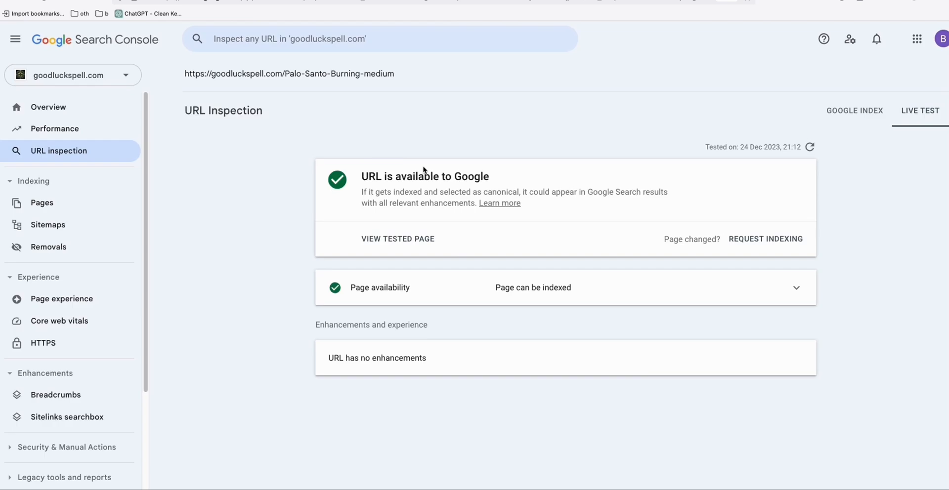
{"action": "double_click", "coordinate": [288, 74]}
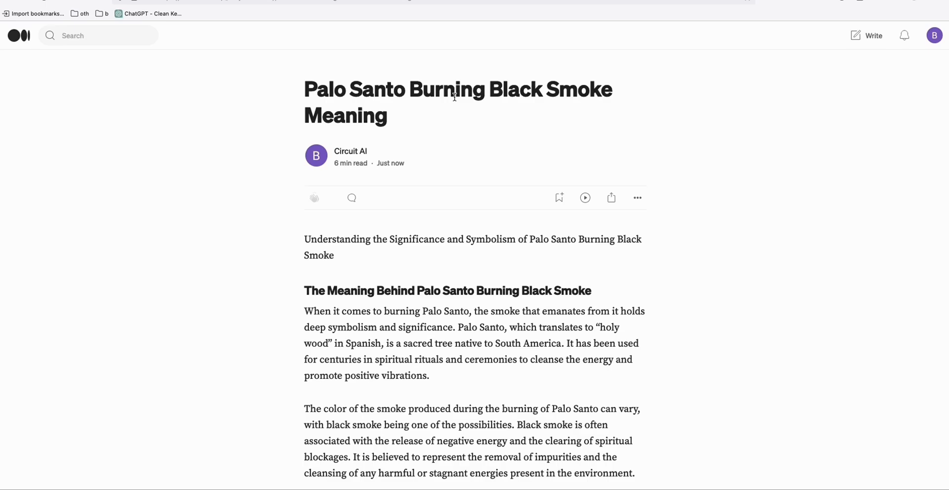
{"action": "mouse_move", "coordinate": [467, 85]}
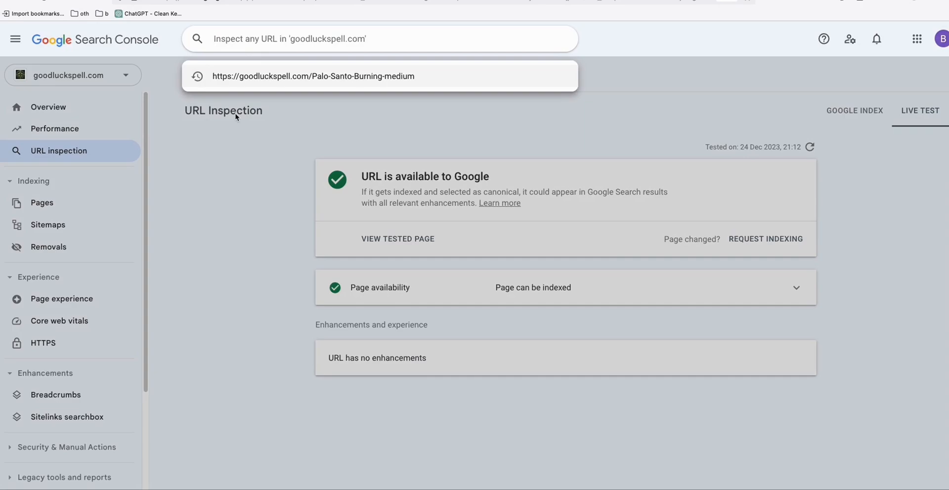
{"action": "mouse_move", "coordinate": [313, 135]}
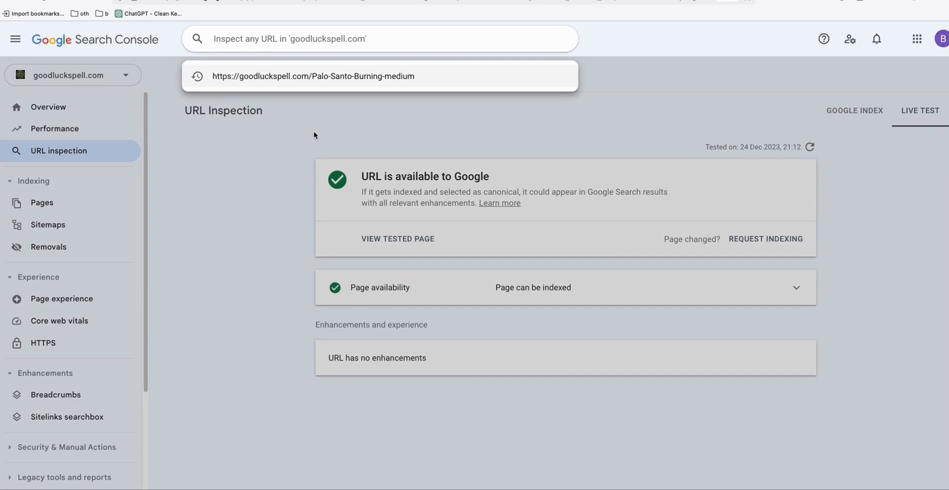
- Dismiss the URL suggestion dropdown to reveal the live test result for the Palo Santo redirect URL
{"action": "left_click", "coordinate": [313, 76]}
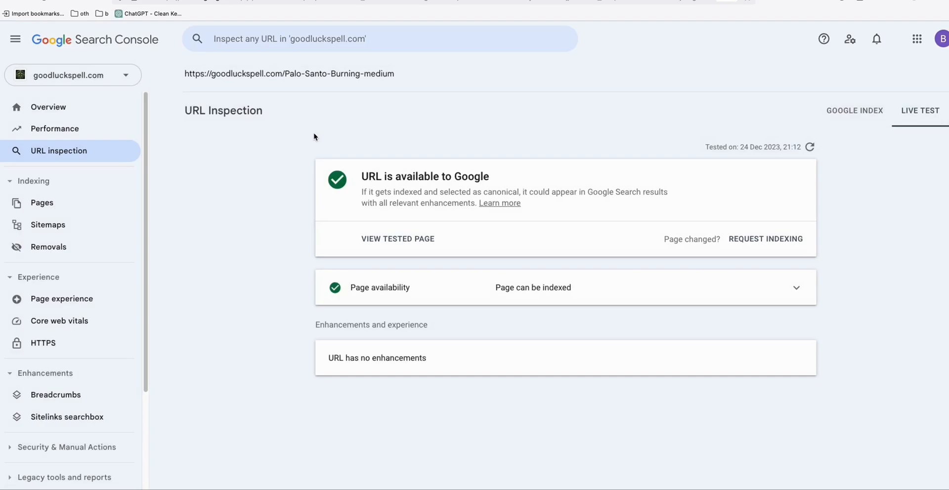